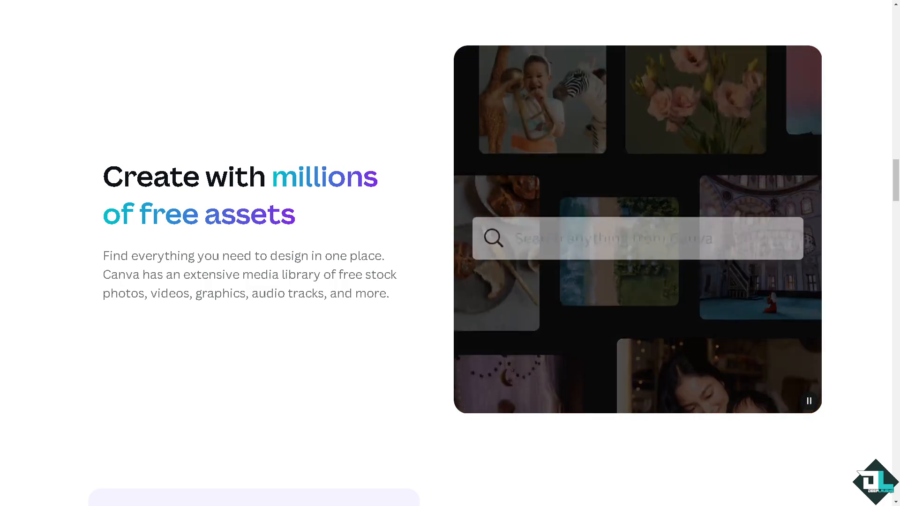
# Step: Search 'adventure videos', then expand Canva's sign-up prompt to list every way to continue
pyautogui.write('adventure videos')
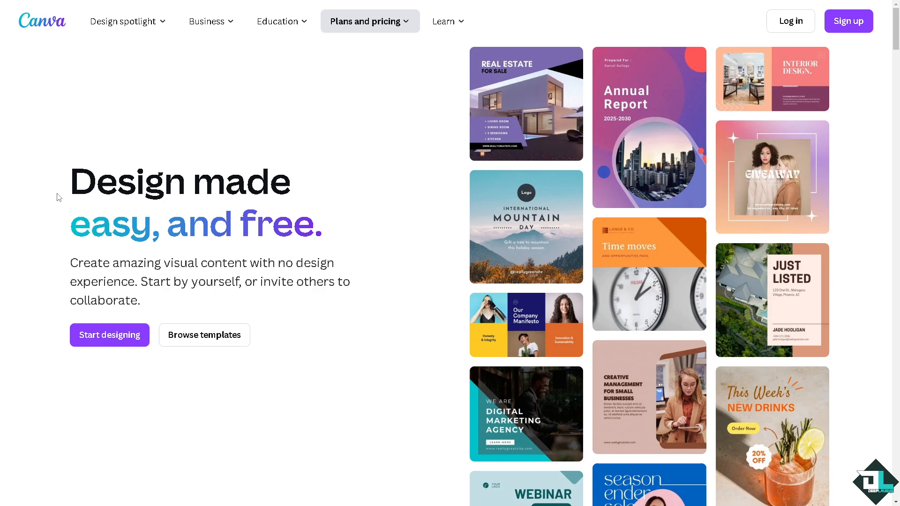
pyautogui.moveTo(768, 201)
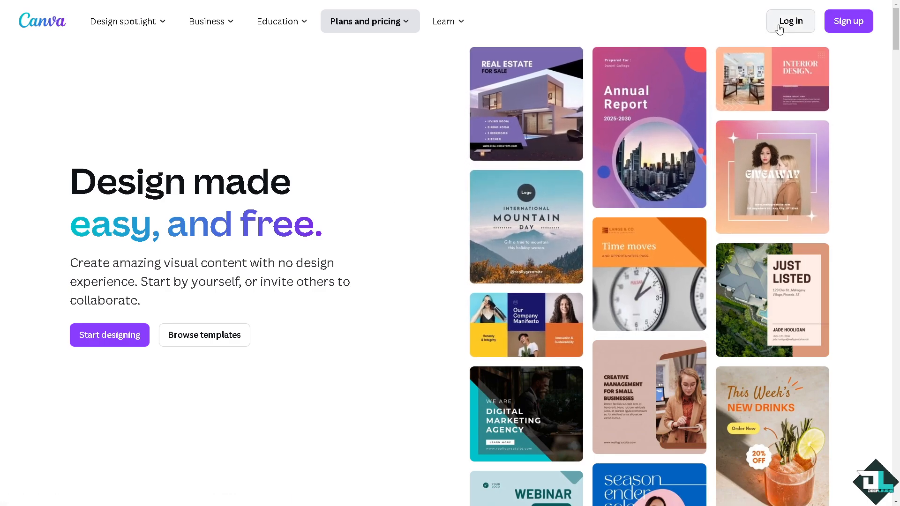
pyautogui.moveTo(610, 390)
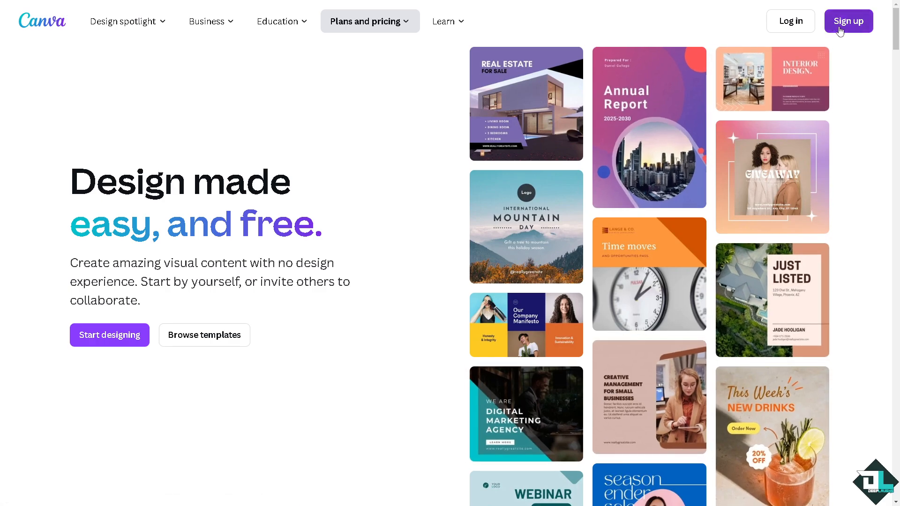
pyautogui.click(849, 21)
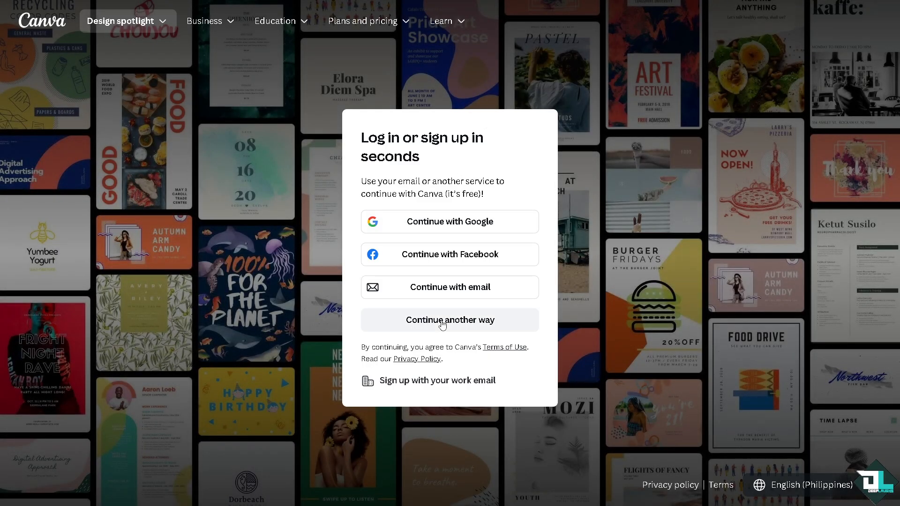
pyautogui.click(449, 320)
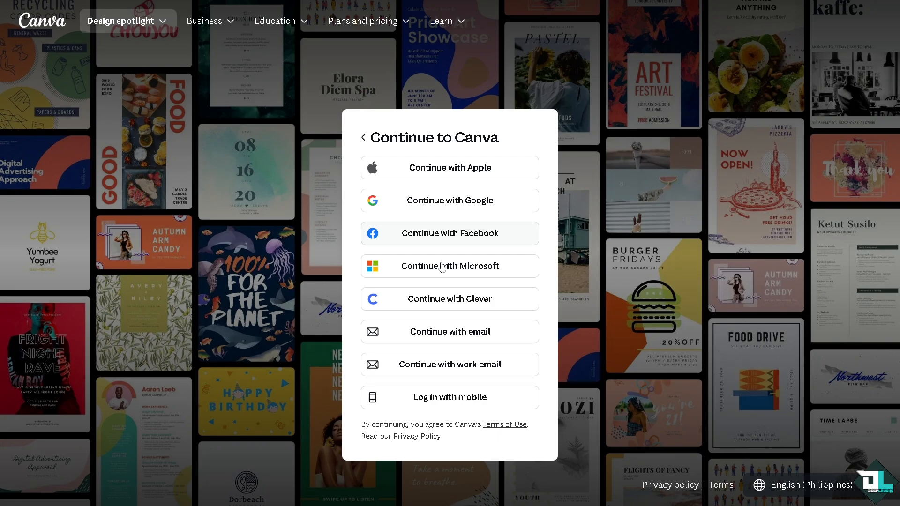
pyautogui.moveTo(442, 267)
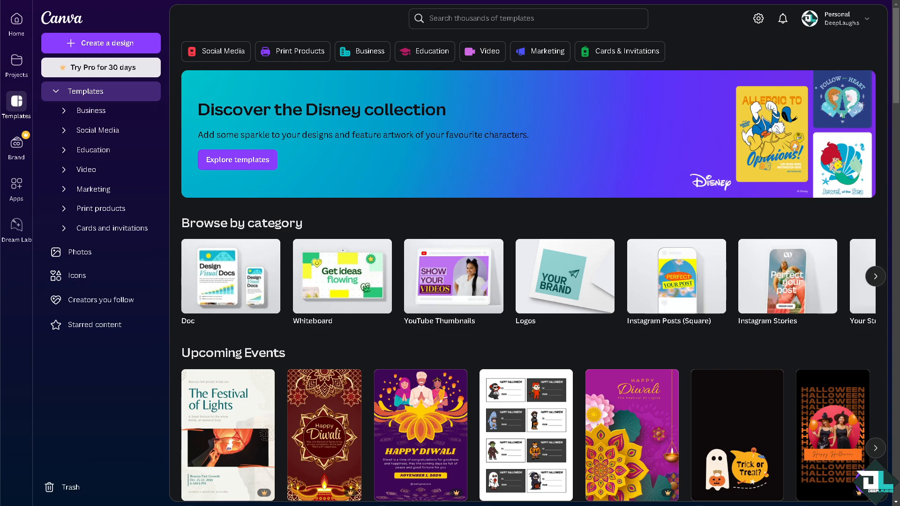
pyautogui.moveTo(224, 202)
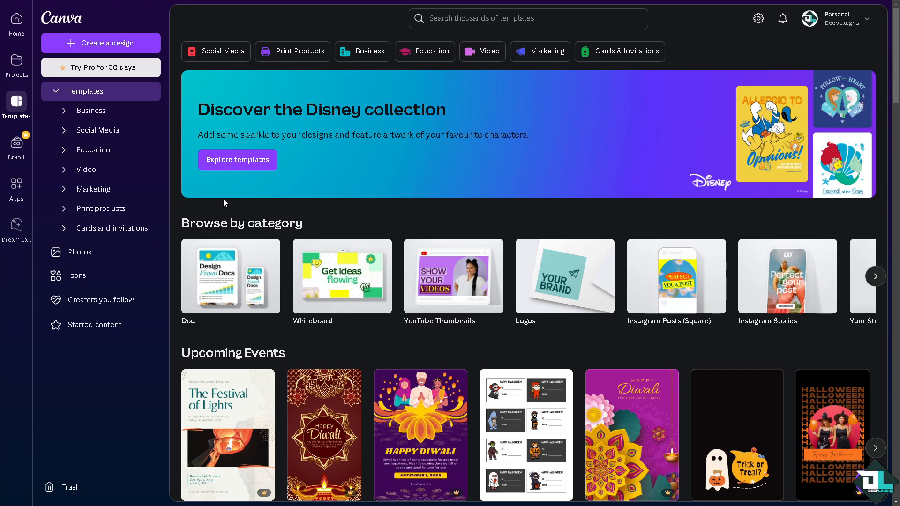
pyautogui.moveTo(148, 119)
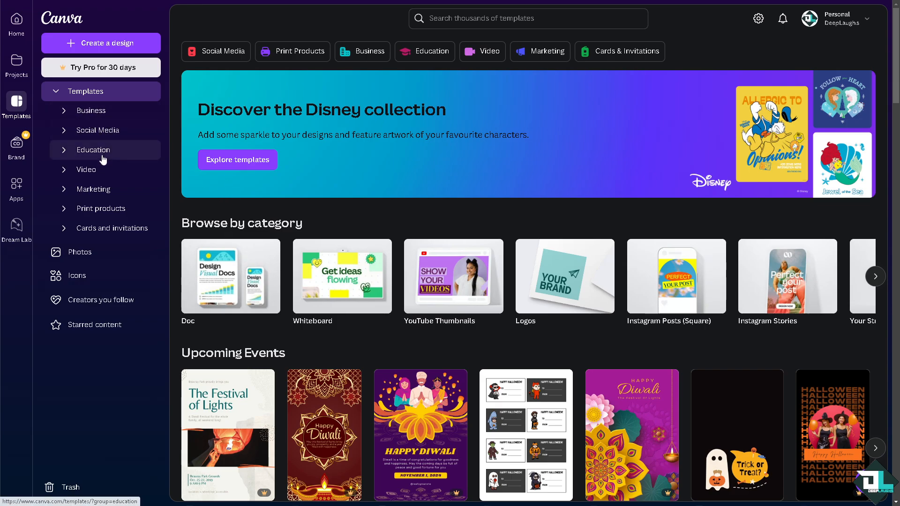
pyautogui.moveTo(87, 170)
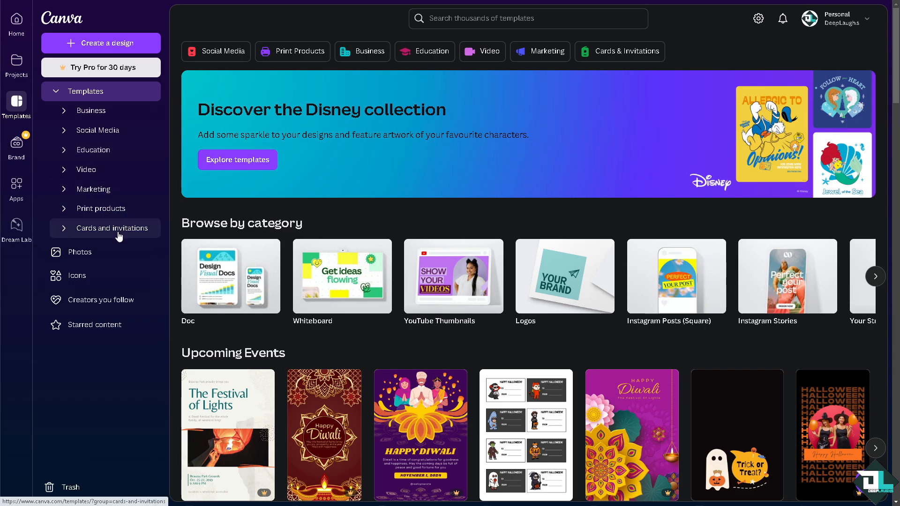
pyautogui.moveTo(121, 242)
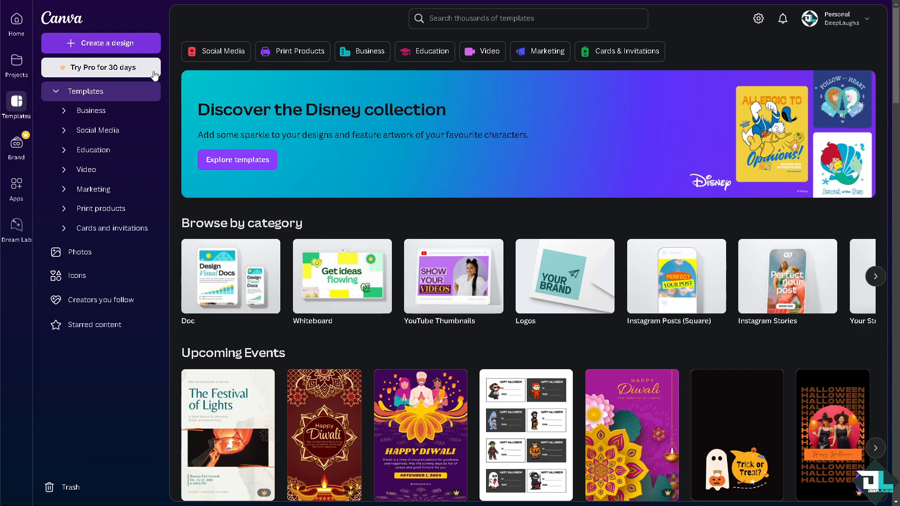
pyautogui.moveTo(131, 165)
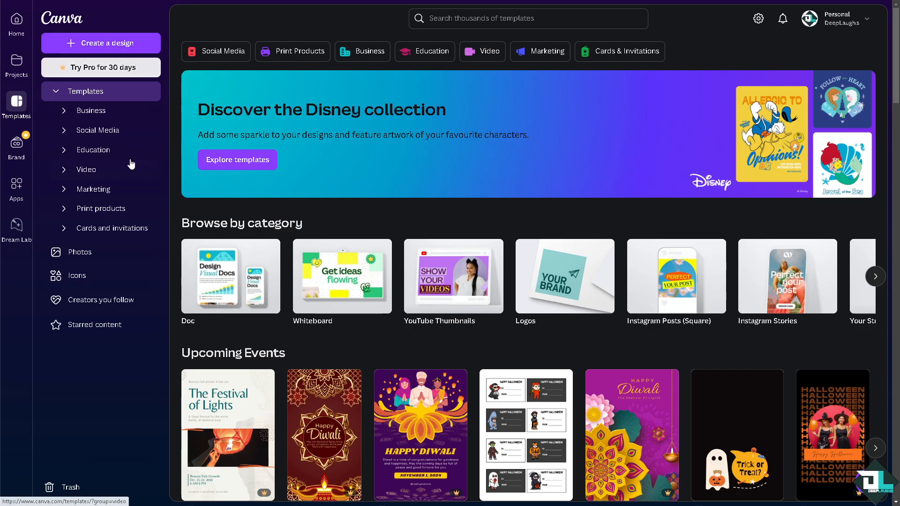
# Step: Go into the Social Media templates page and advance its Browse by category carousel
pyautogui.click(85, 91)
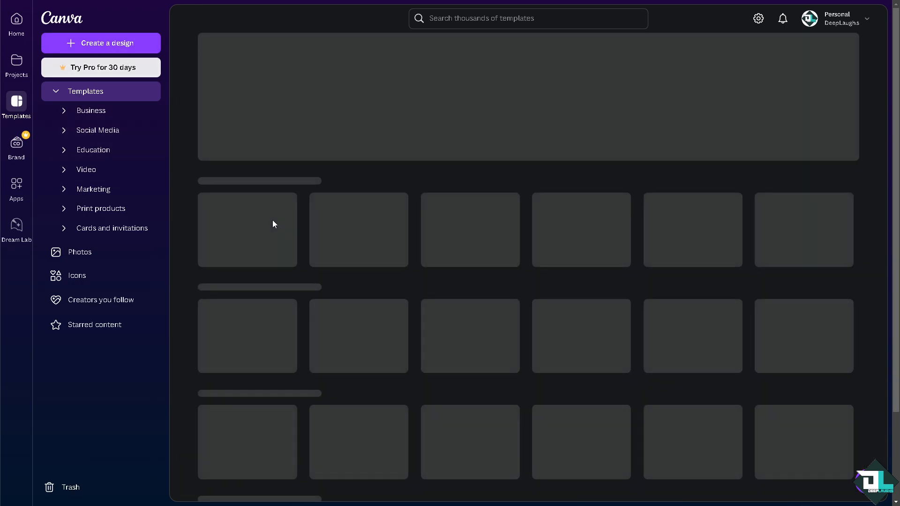
pyautogui.click(96, 130)
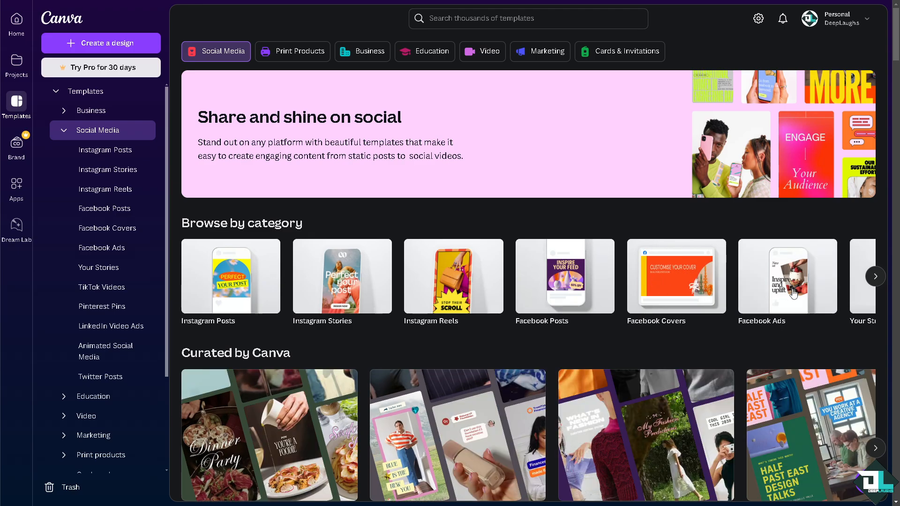
pyautogui.click(875, 275)
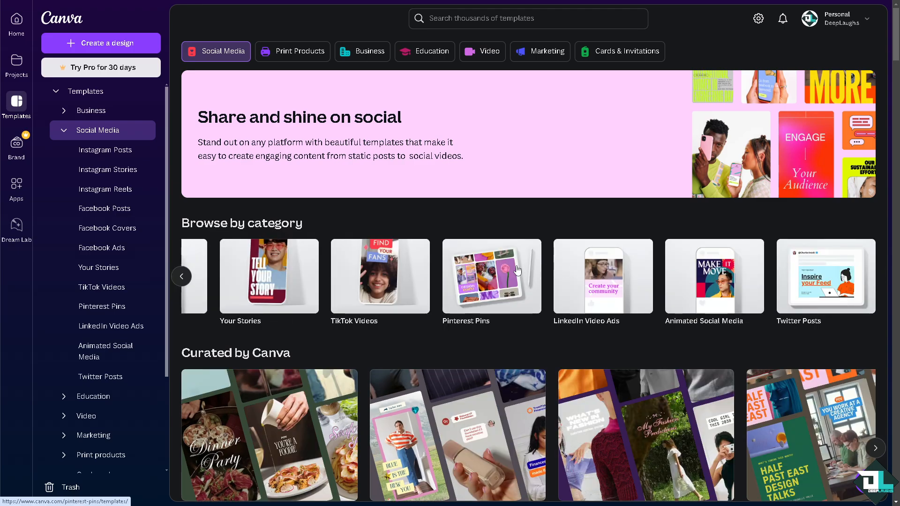
pyautogui.moveTo(440, 270)
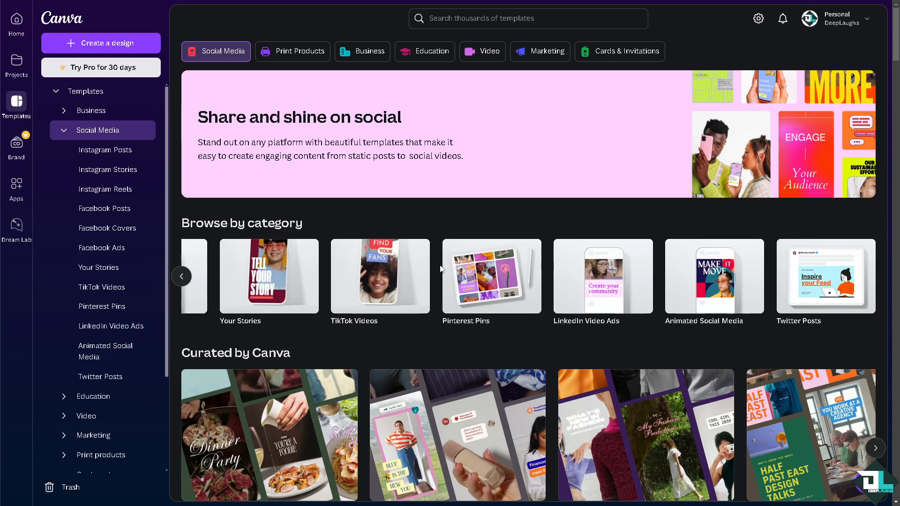
pyautogui.moveTo(441, 269)
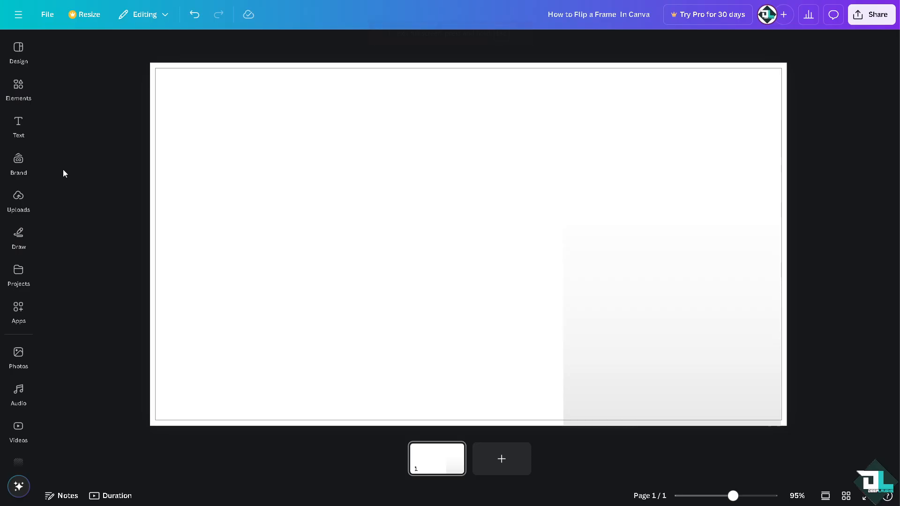
# Step: Place the uploaded thumbnail, enlarge it to fill page 1, and add a blank page 2
pyautogui.click(19, 201)
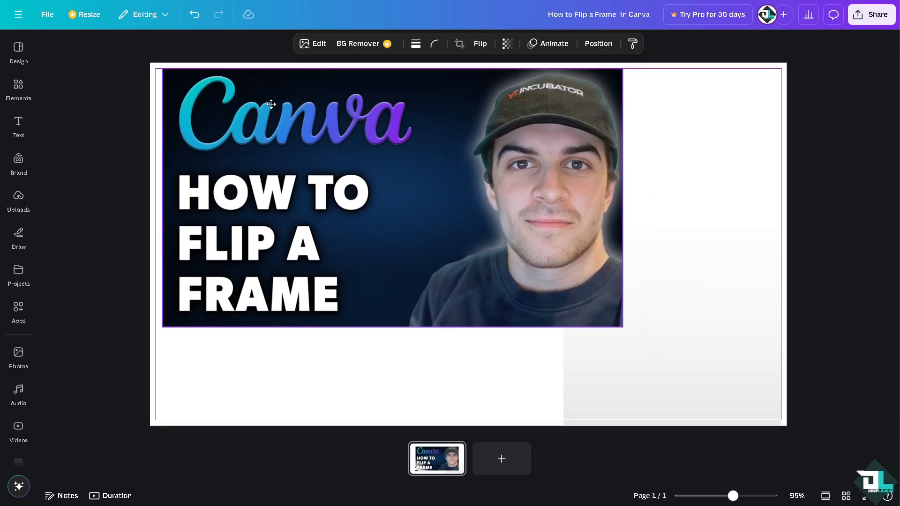
pyautogui.click(390, 201)
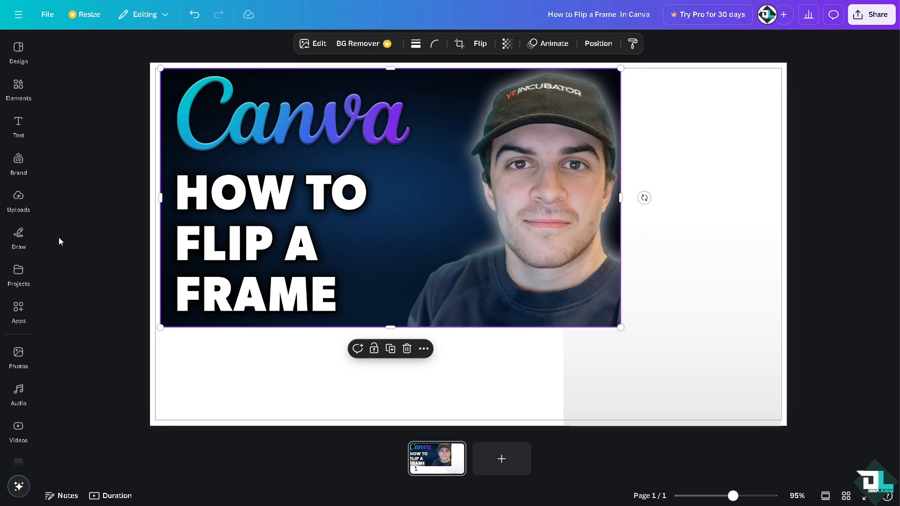
pyautogui.moveTo(620, 327); pyautogui.dragTo(697, 370)
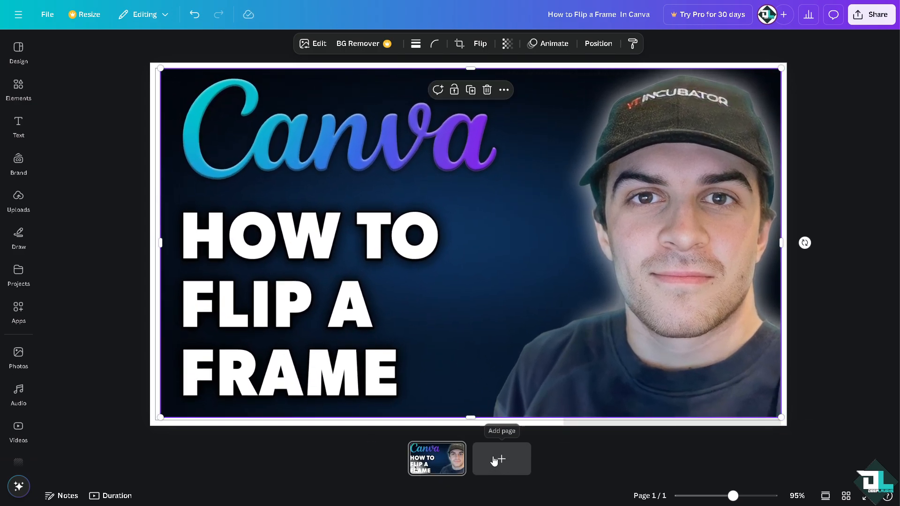
pyautogui.click(17, 86)
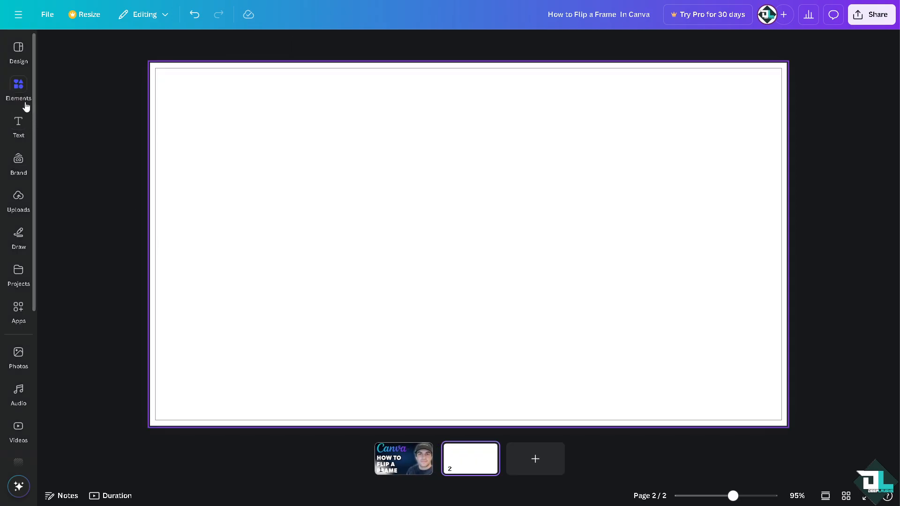
# Step: Browse the Elements Frames results down to the desktop monitor frame for page 2
pyautogui.click(19, 89)
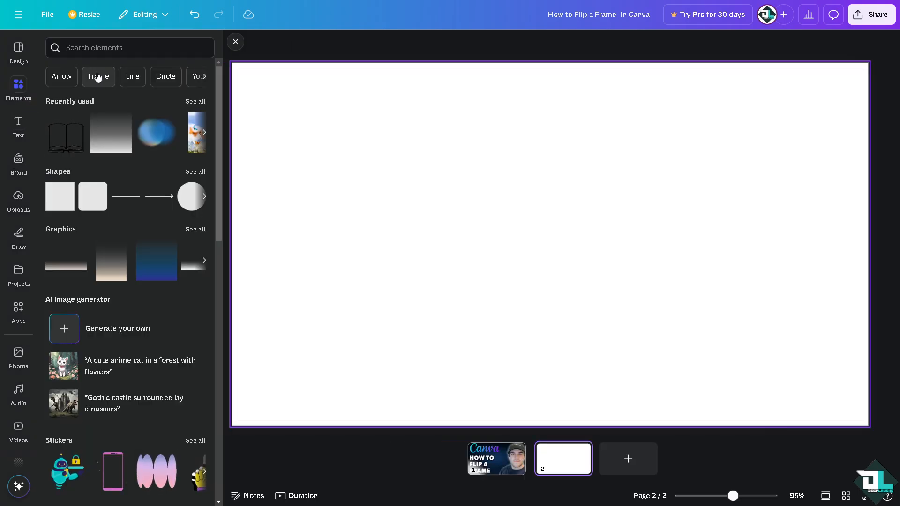
pyautogui.click(98, 76)
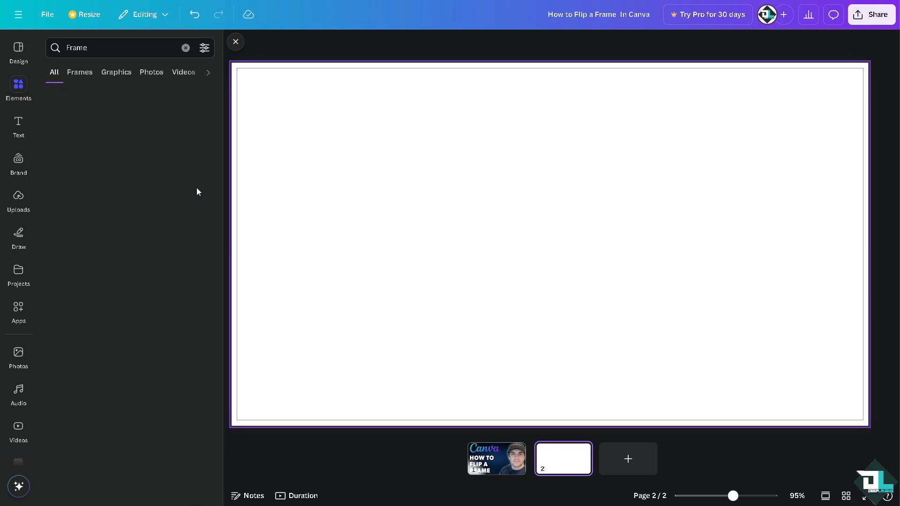
pyautogui.click(79, 72)
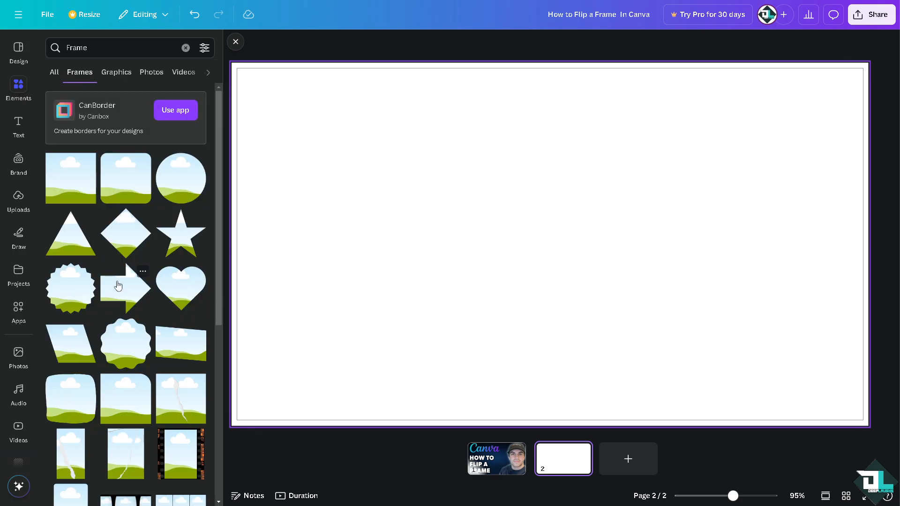
pyautogui.scroll(-3)
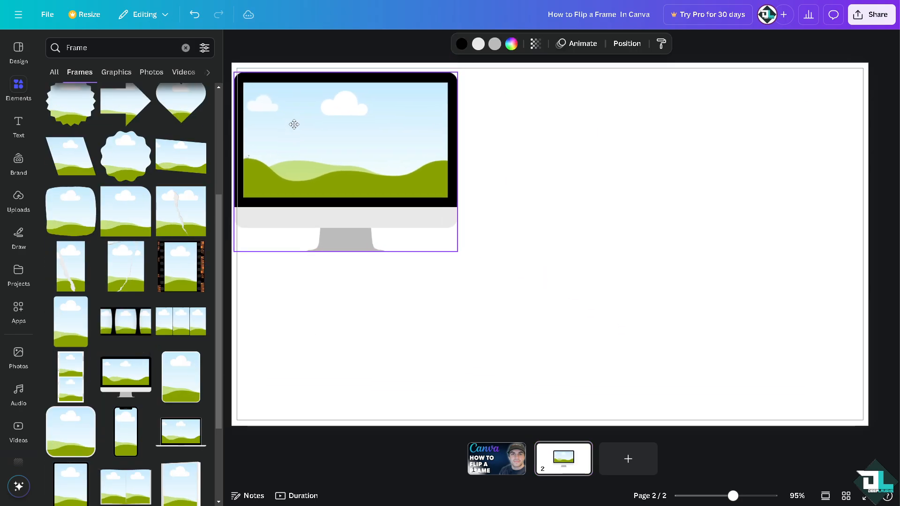
# Step: Stretch the monitor frame across most of page 2, then return to the page 1 thumbnail
pyautogui.click(346, 138)
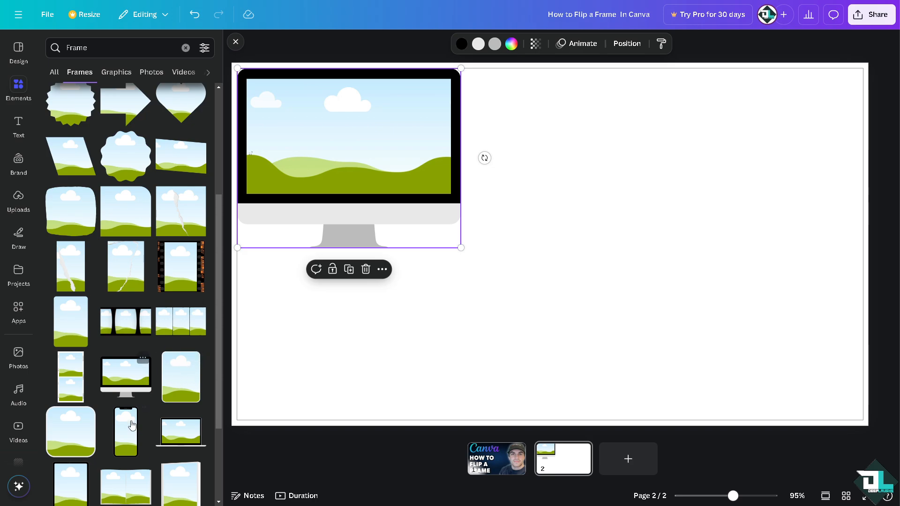
pyautogui.moveTo(461, 248); pyautogui.dragTo(550, 319)
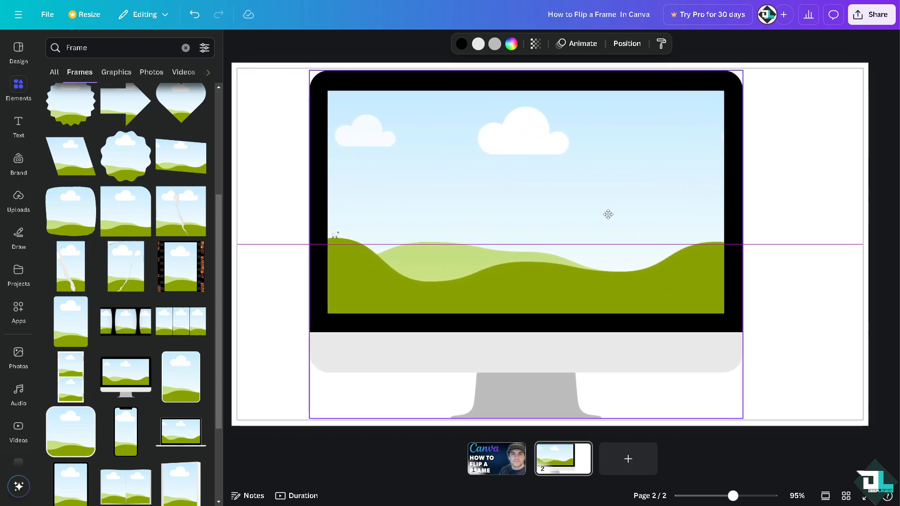
pyautogui.click(608, 214)
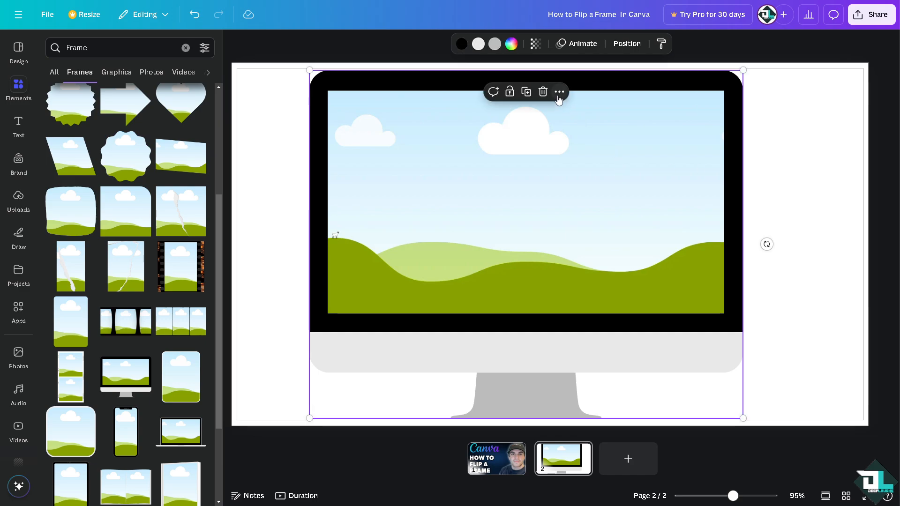
pyautogui.click(558, 92)
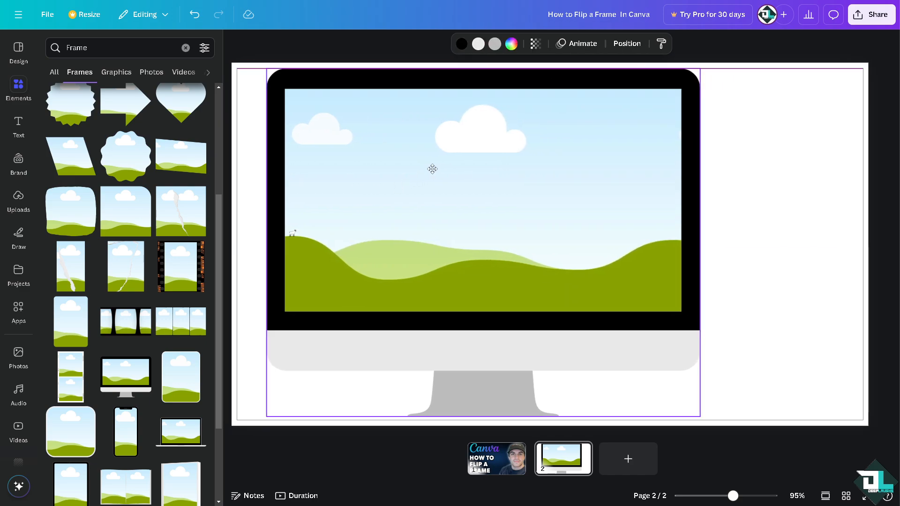
pyautogui.click(496, 459)
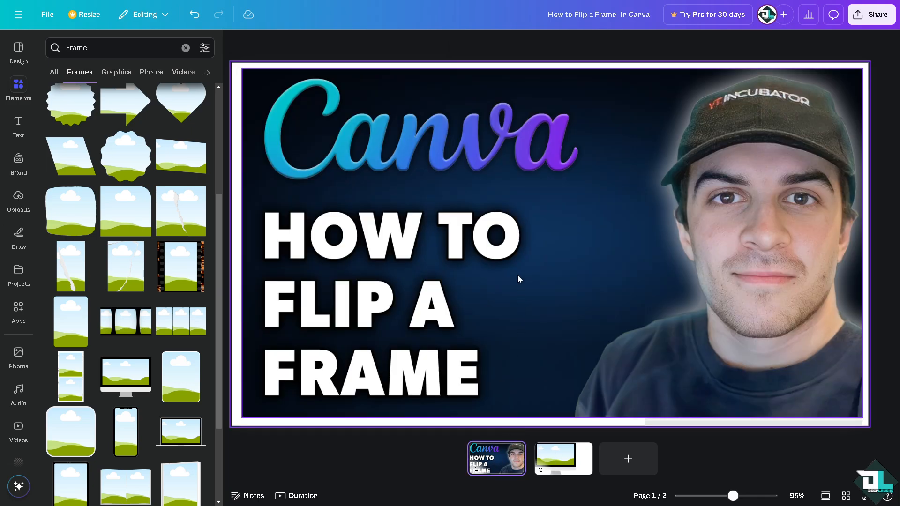
pyautogui.moveTo(860, 412); pyautogui.dragTo(579, 257)
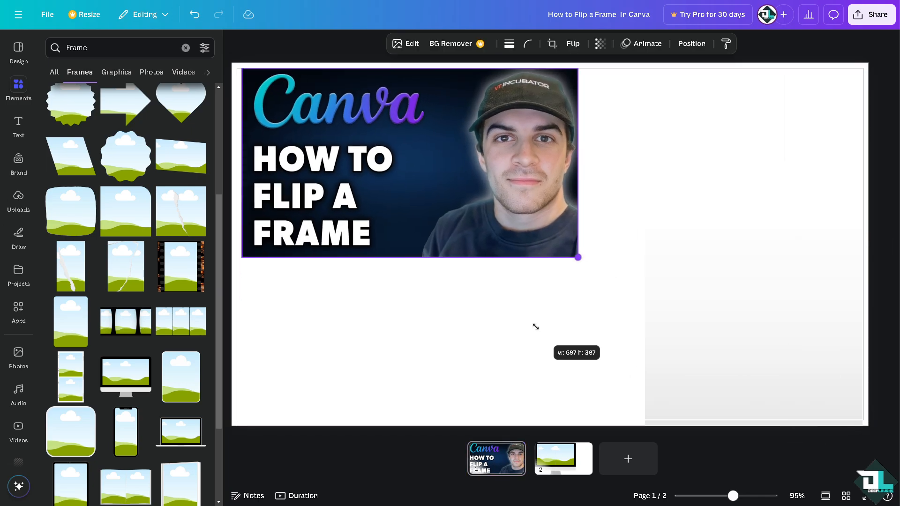
pyautogui.click(572, 44)
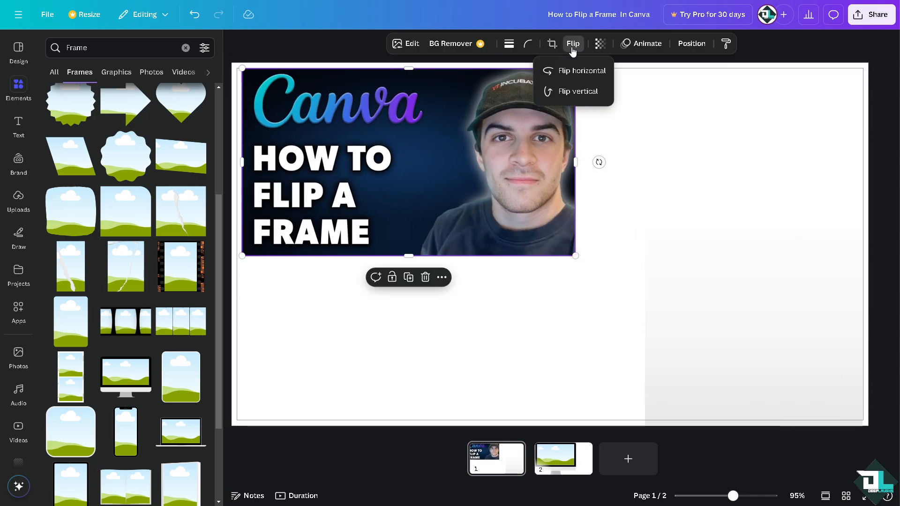
pyautogui.click(582, 71)
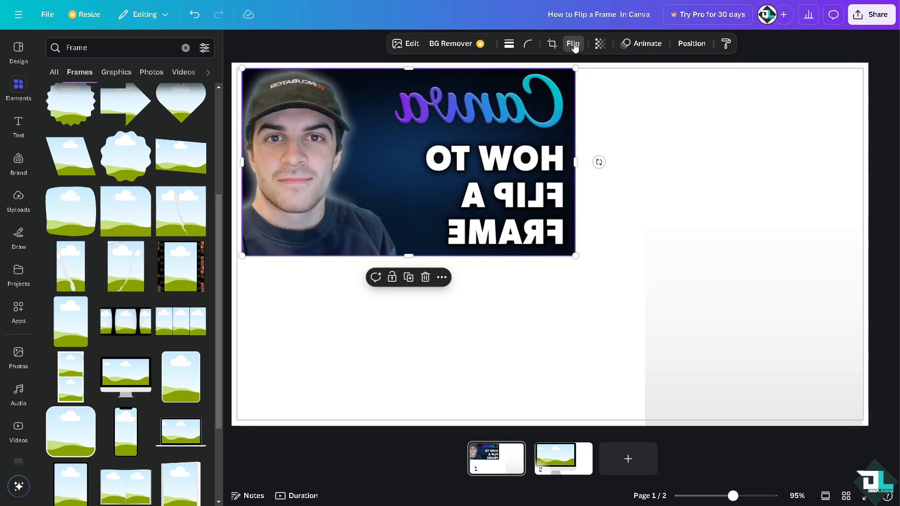
pyautogui.click(572, 43)
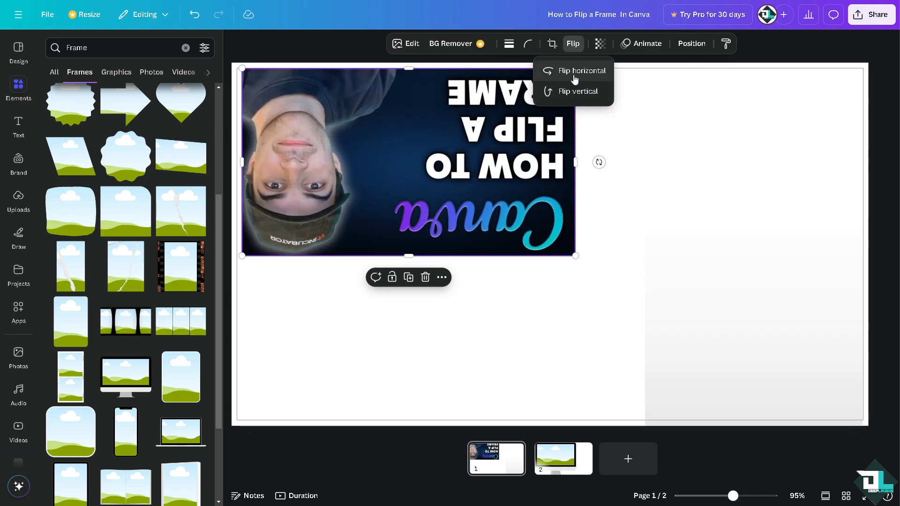
pyautogui.click(577, 91)
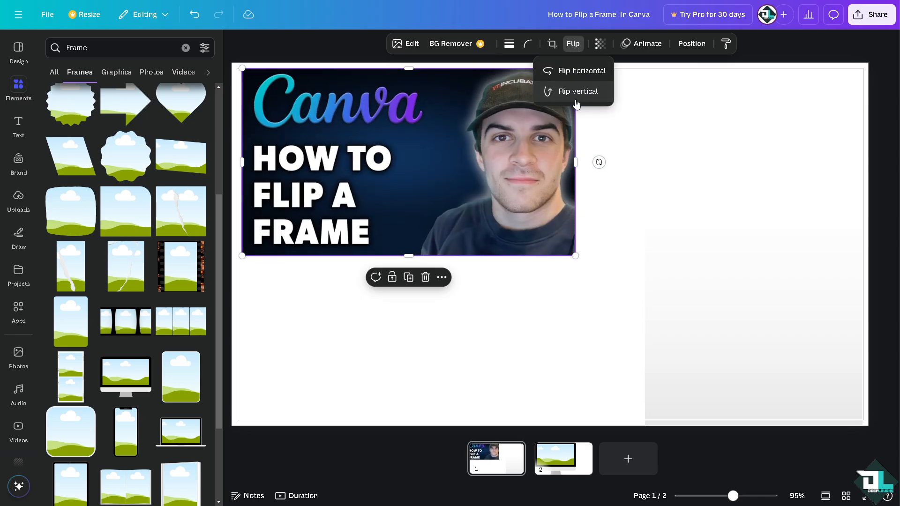
pyautogui.click(563, 458)
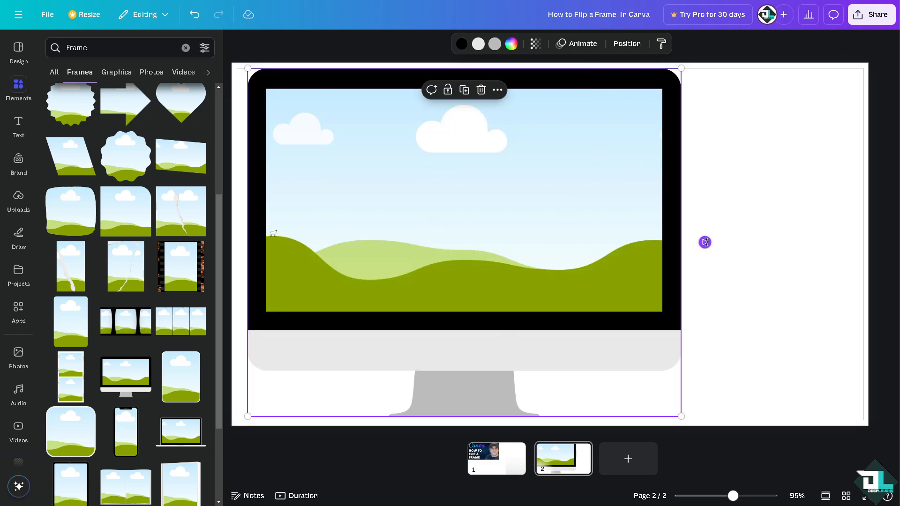
# Step: Drop the uploaded thumbnail image into page 2's monitor frame and close the Uploads panel
pyautogui.moveTo(704, 241); pyautogui.dragTo(699, 264)
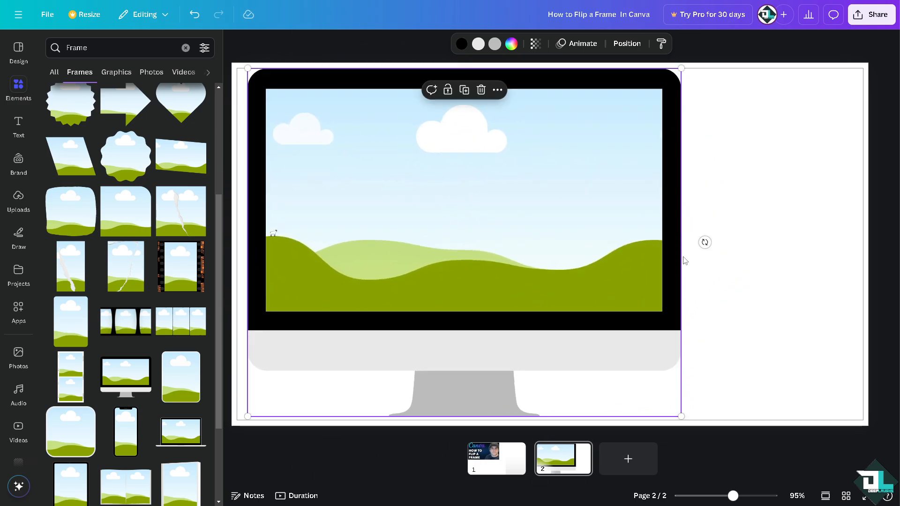
pyautogui.moveTo(681, 417); pyautogui.dragTo(633, 378)
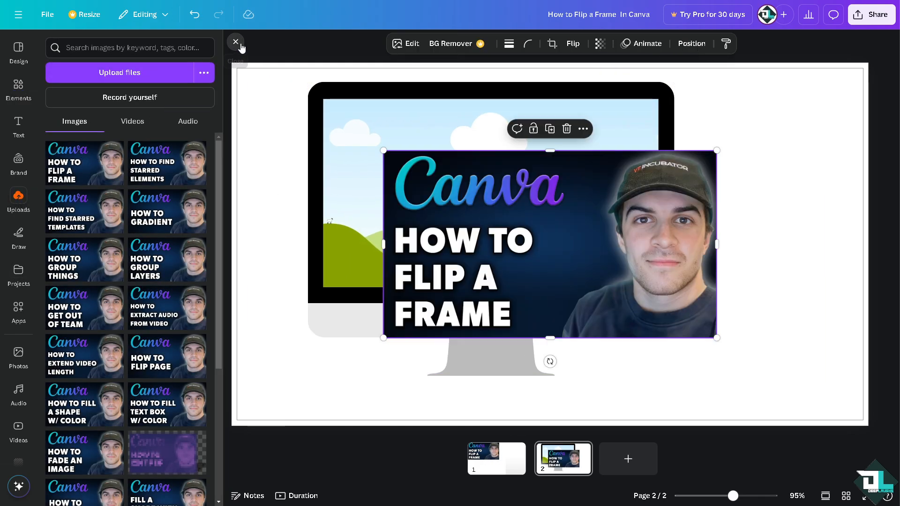
pyautogui.click(236, 42)
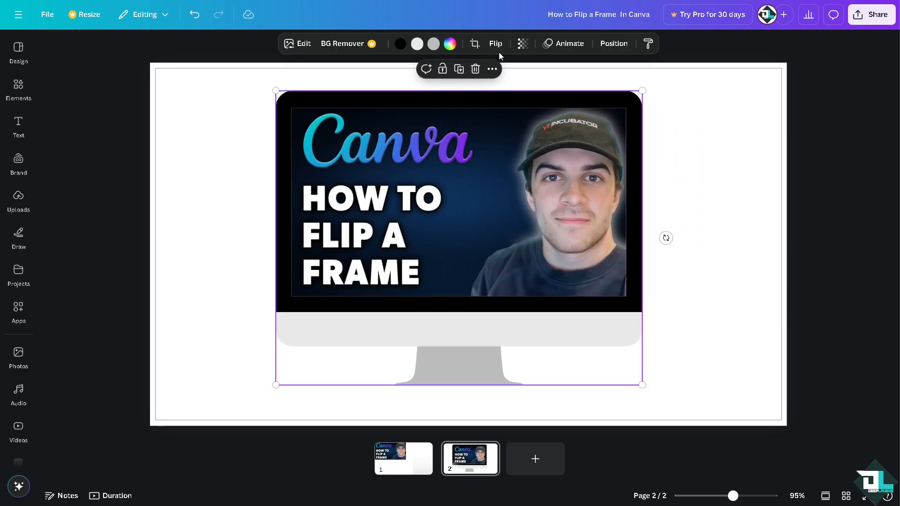
# Step: Flip the framed thumbnail vertically and flip it back to its original orientation
pyautogui.click(495, 44)
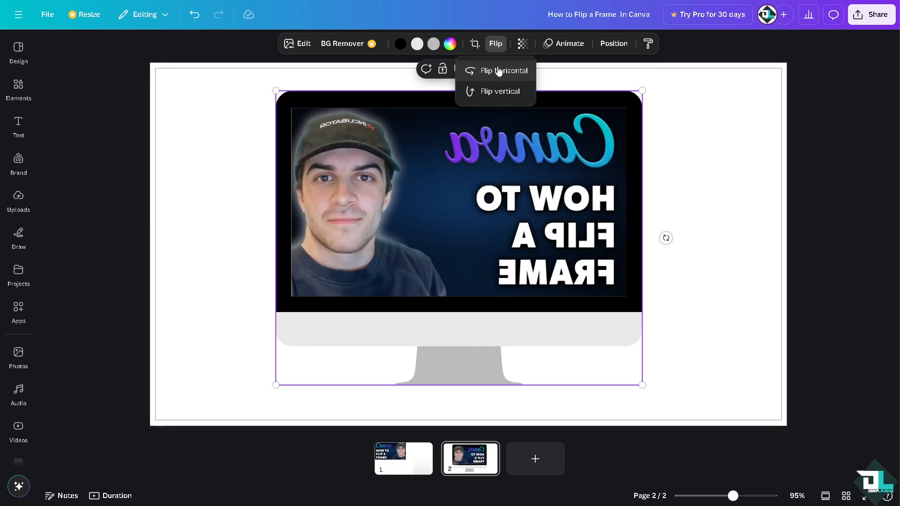
pyautogui.click(499, 91)
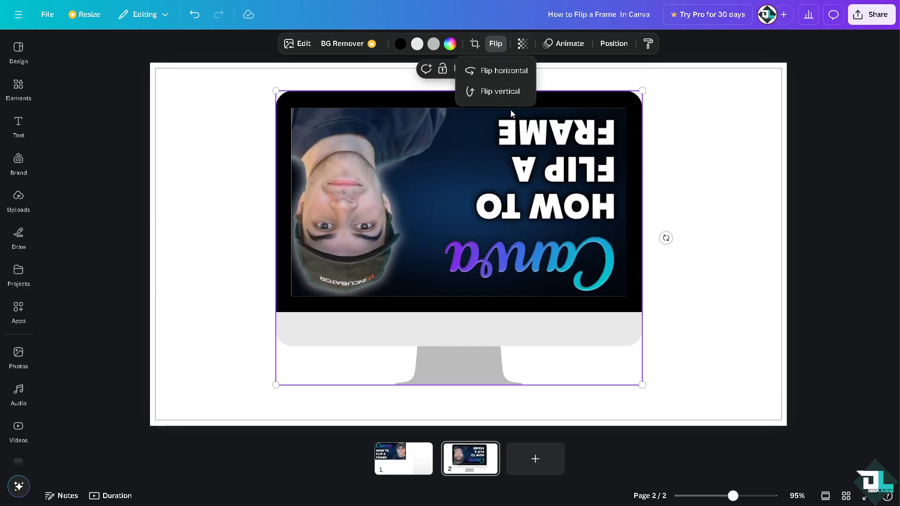
pyautogui.click(499, 91)
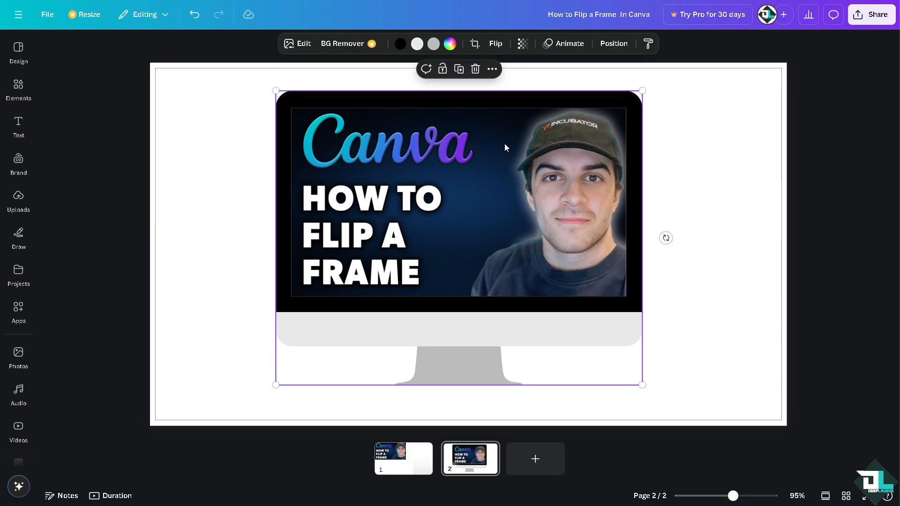
pyautogui.moveTo(503, 141)
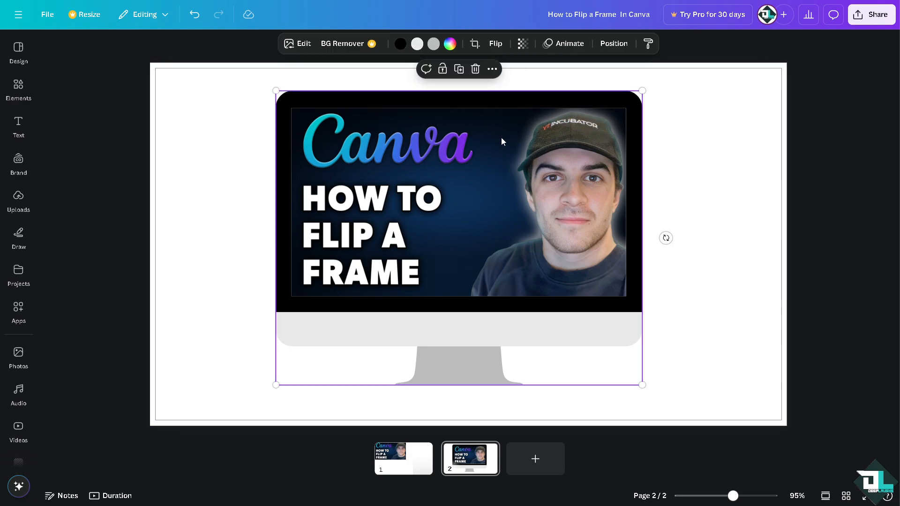
pyautogui.moveTo(434, 108)
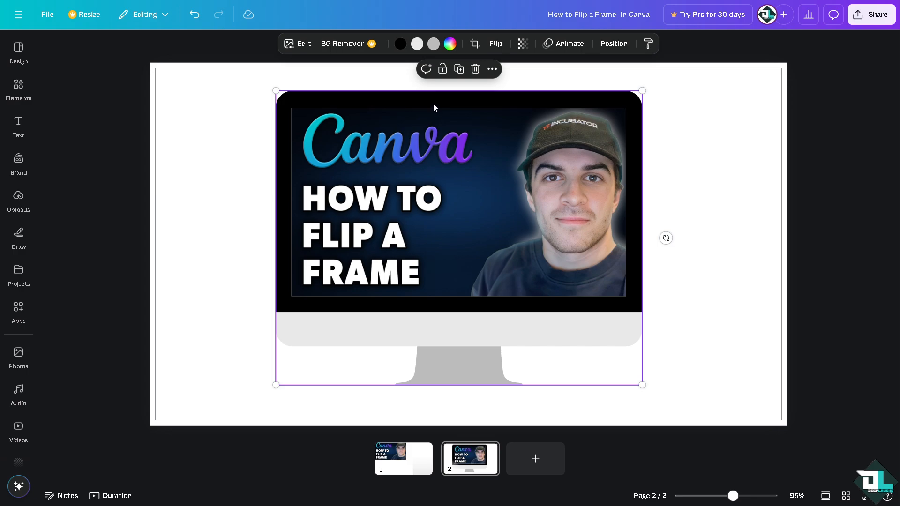
pyautogui.moveTo(406, 117)
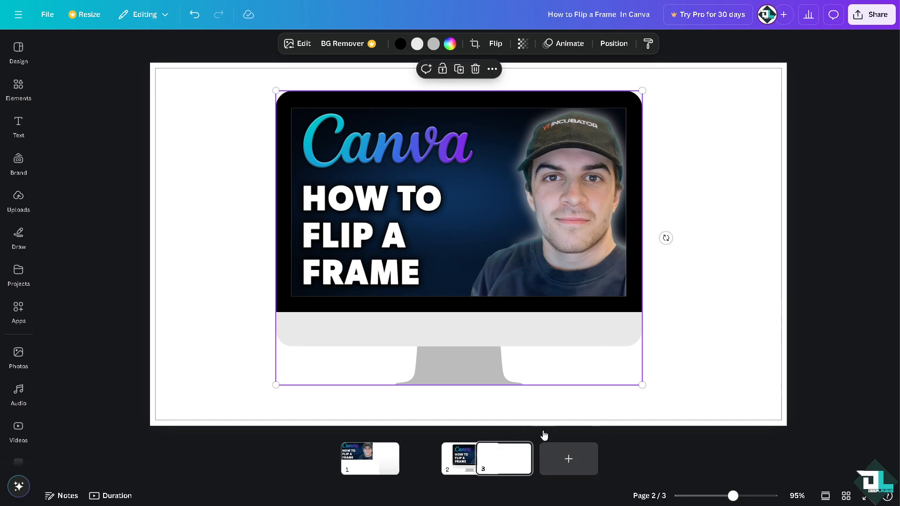
# Step: Switch to blank page 3 and browse the frame results down to the smartphone frame
pyautogui.click(504, 458)
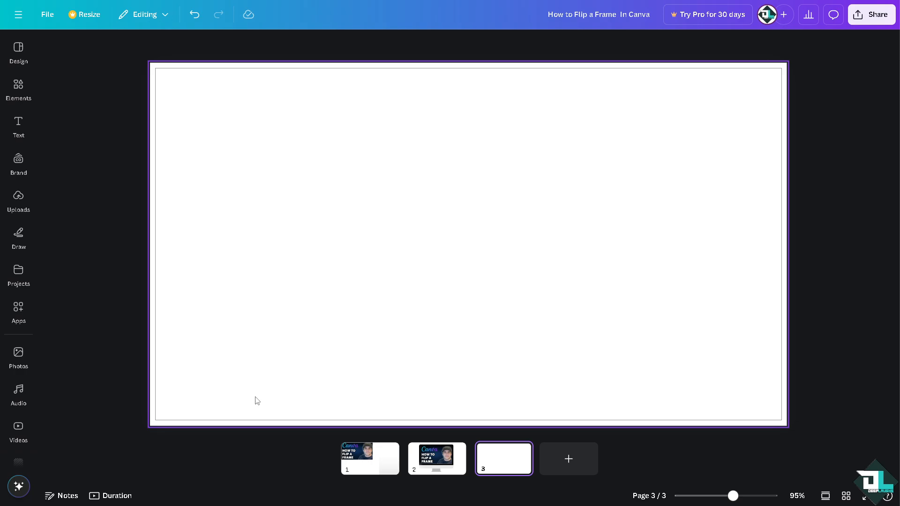
pyautogui.click(18, 312)
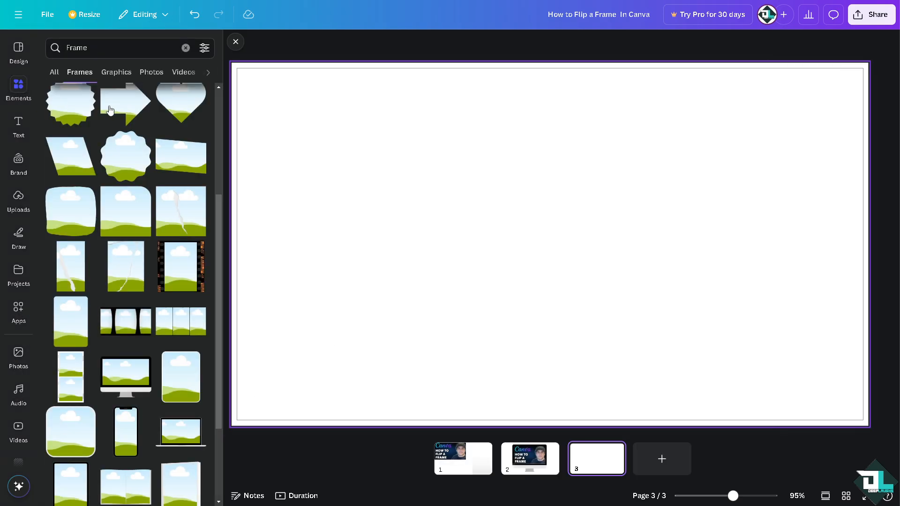
pyautogui.scroll(-3)
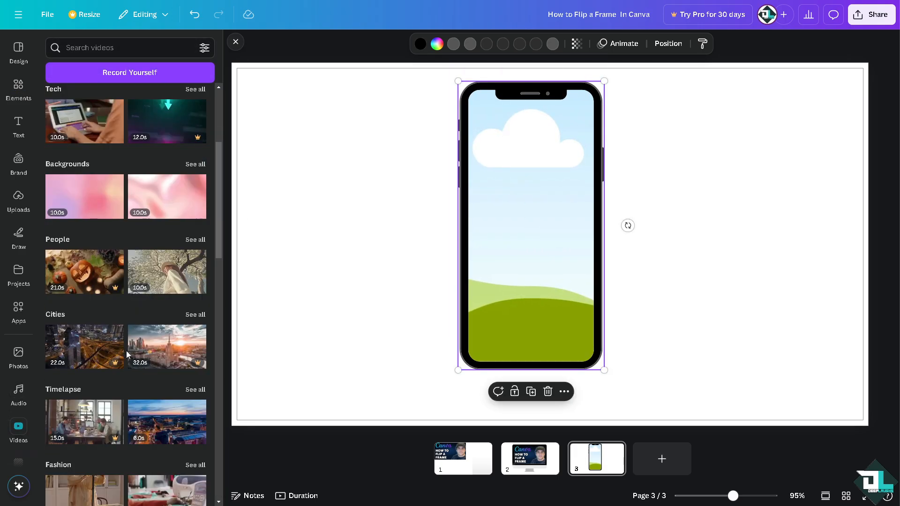
# Step: Scroll the Videos categories down to the People clip of a woman under blossoming branches
pyautogui.scroll(-3)
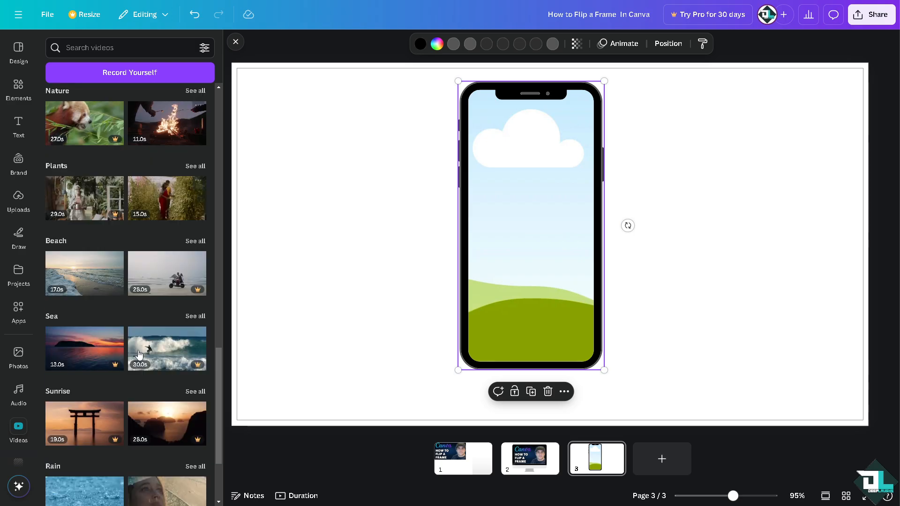
pyautogui.scroll(-3)
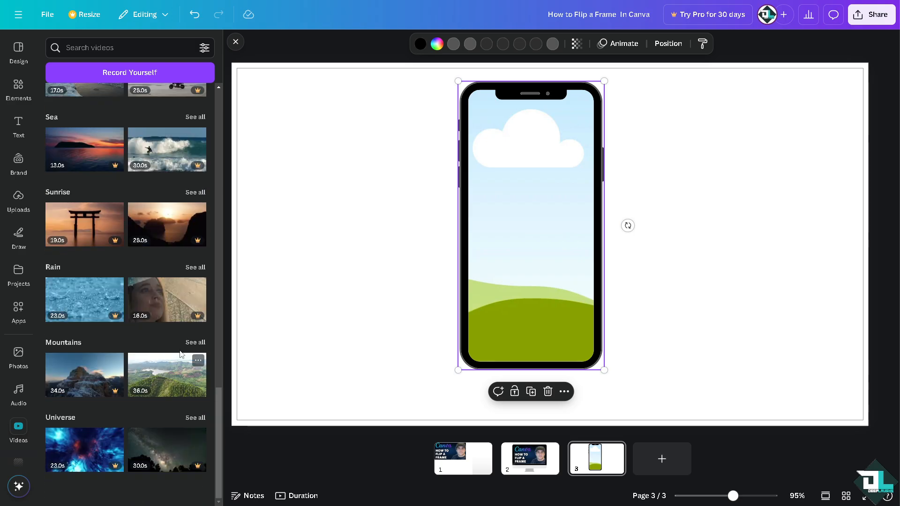
pyautogui.scroll(-3)
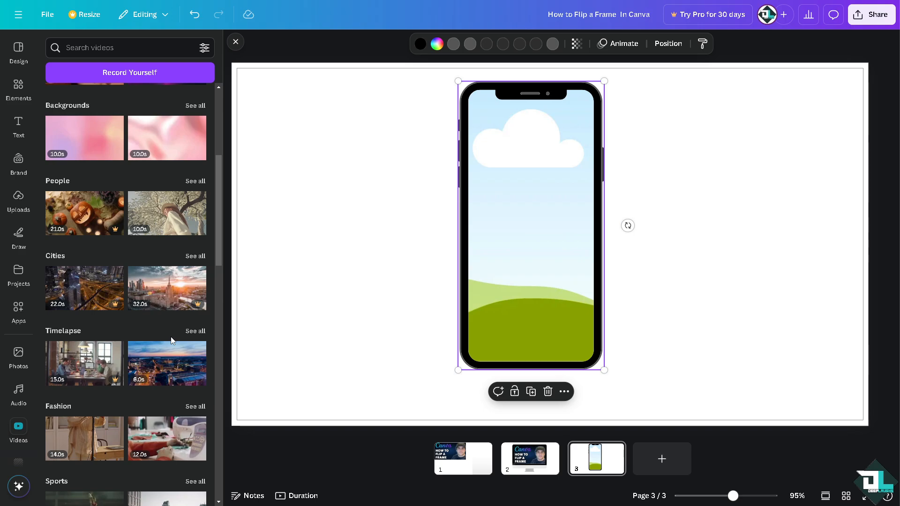
pyautogui.scroll(-3)
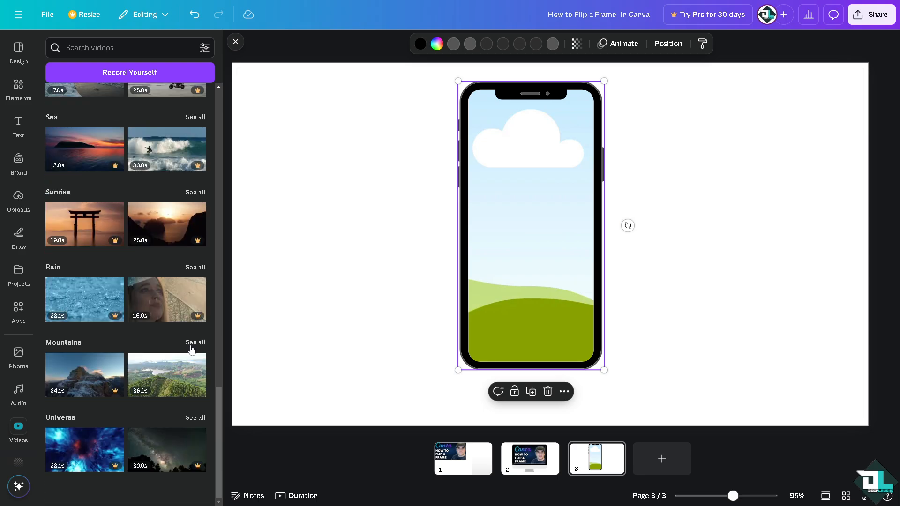
pyautogui.scroll(-3)
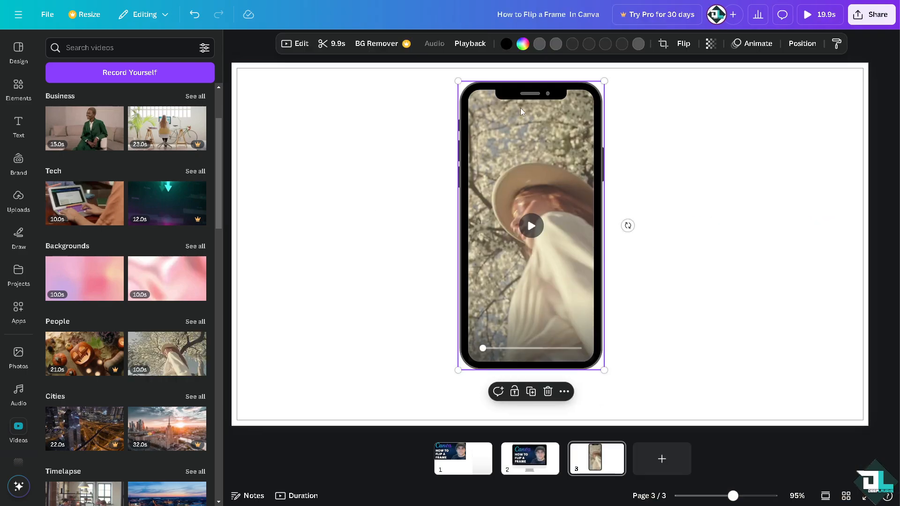
# Step: Flip the video horizontally and vertically, then rotate the phone frame to -180°
pyautogui.click(683, 43)
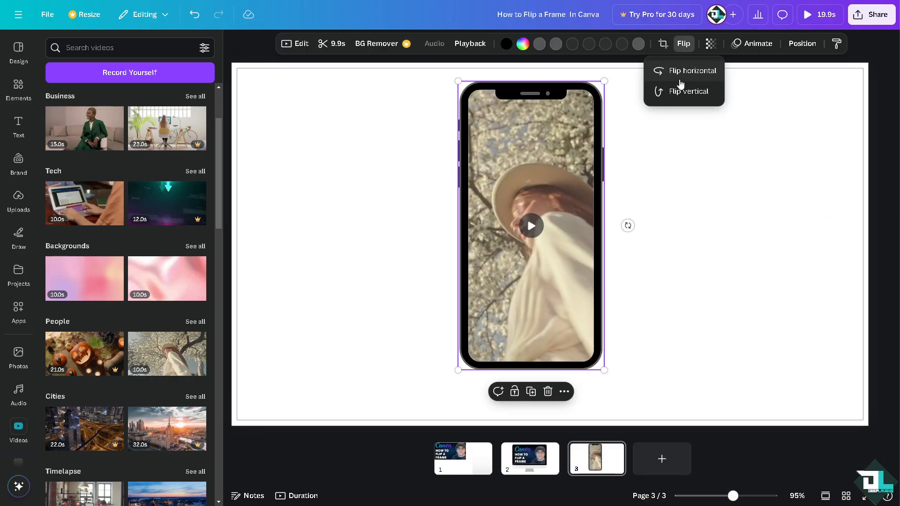
pyautogui.click(689, 91)
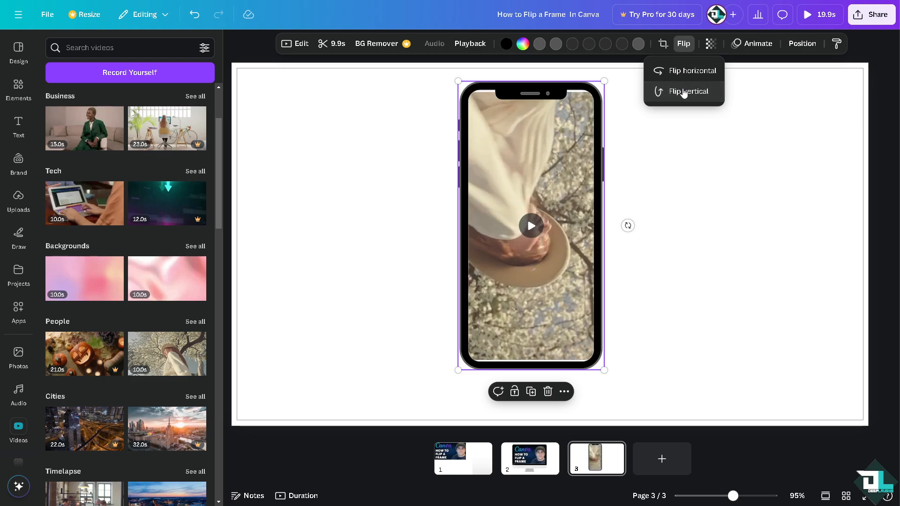
pyautogui.click(691, 91)
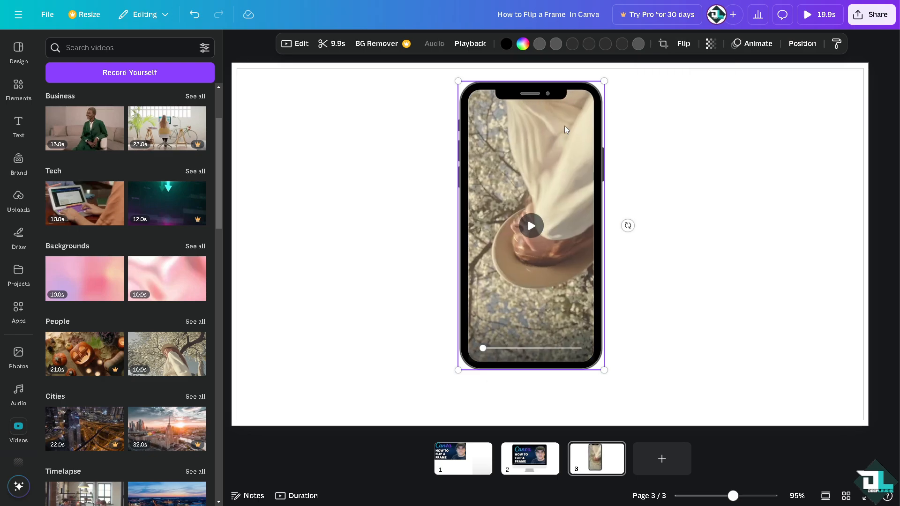
pyautogui.moveTo(627, 225); pyautogui.dragTo(446, 313)
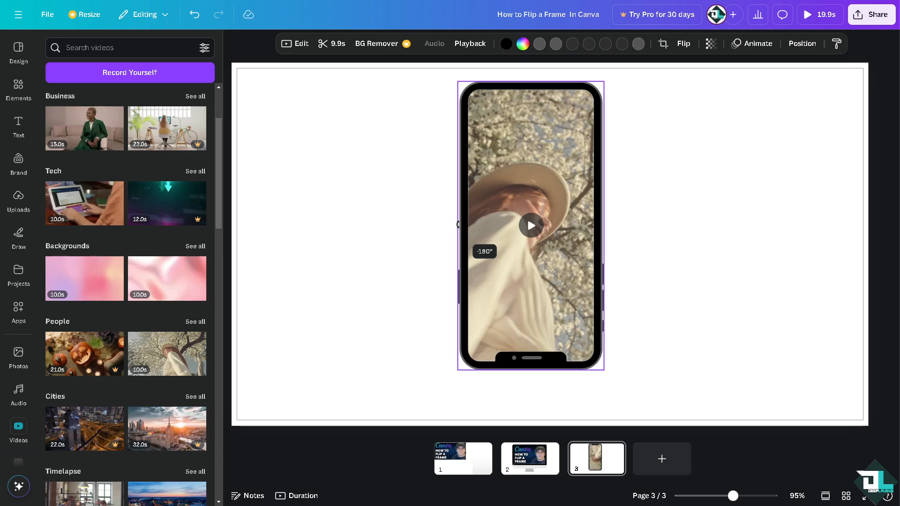
pyautogui.click(531, 224)
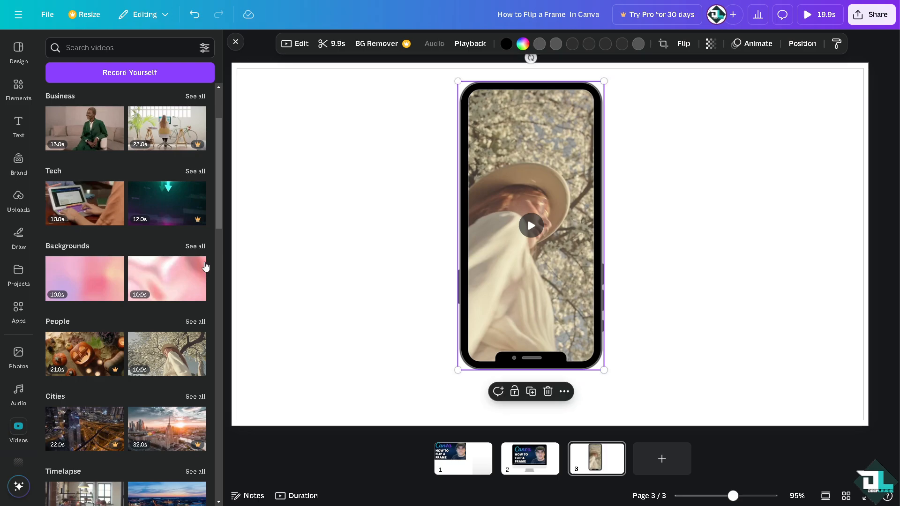
pyautogui.moveTo(846, 25)
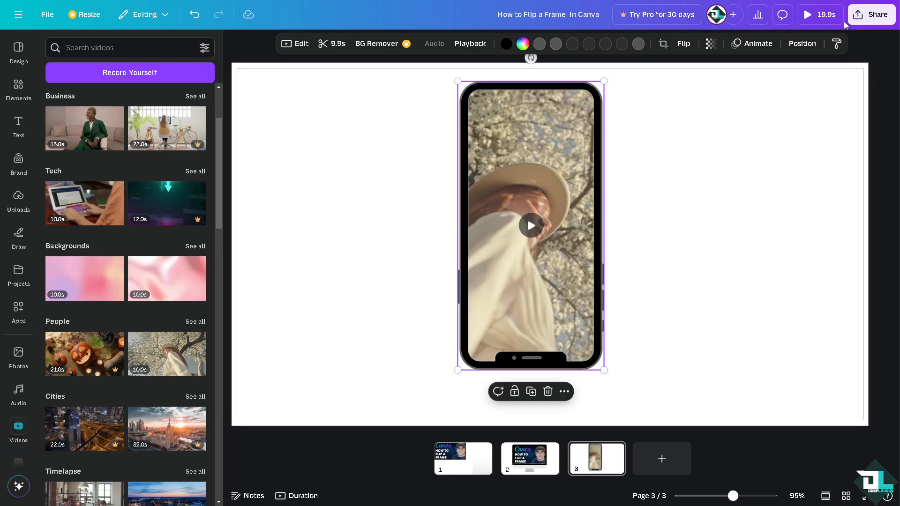
# Step: Preview the design full-screen from the 'How to Flip a Frame' page, then pause playback
pyautogui.click(807, 14)
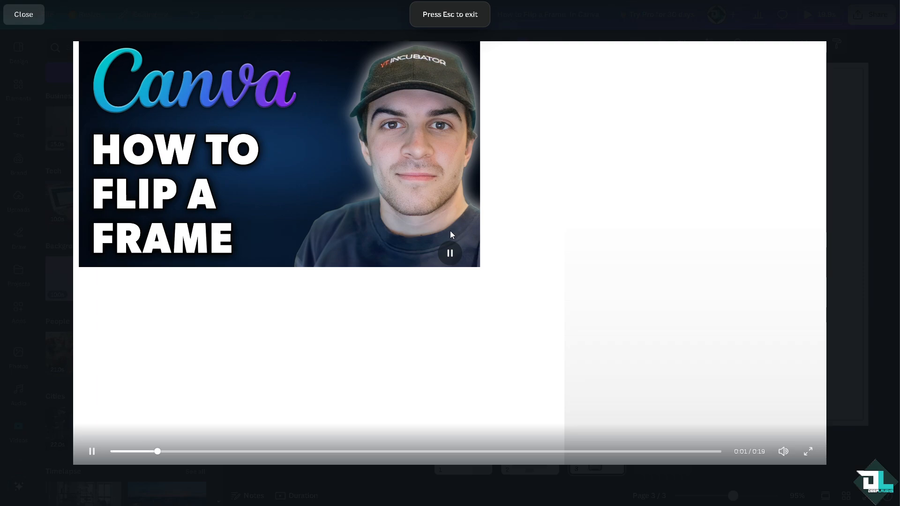
pyautogui.click(450, 253)
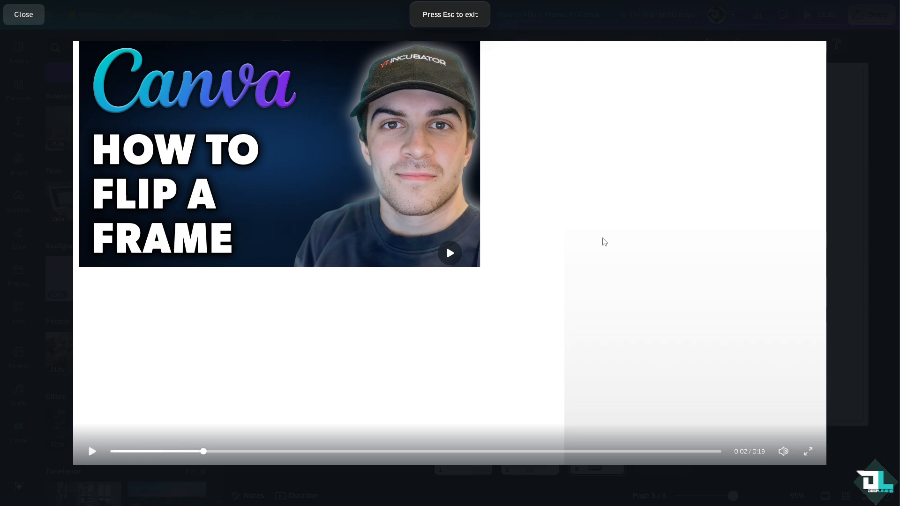